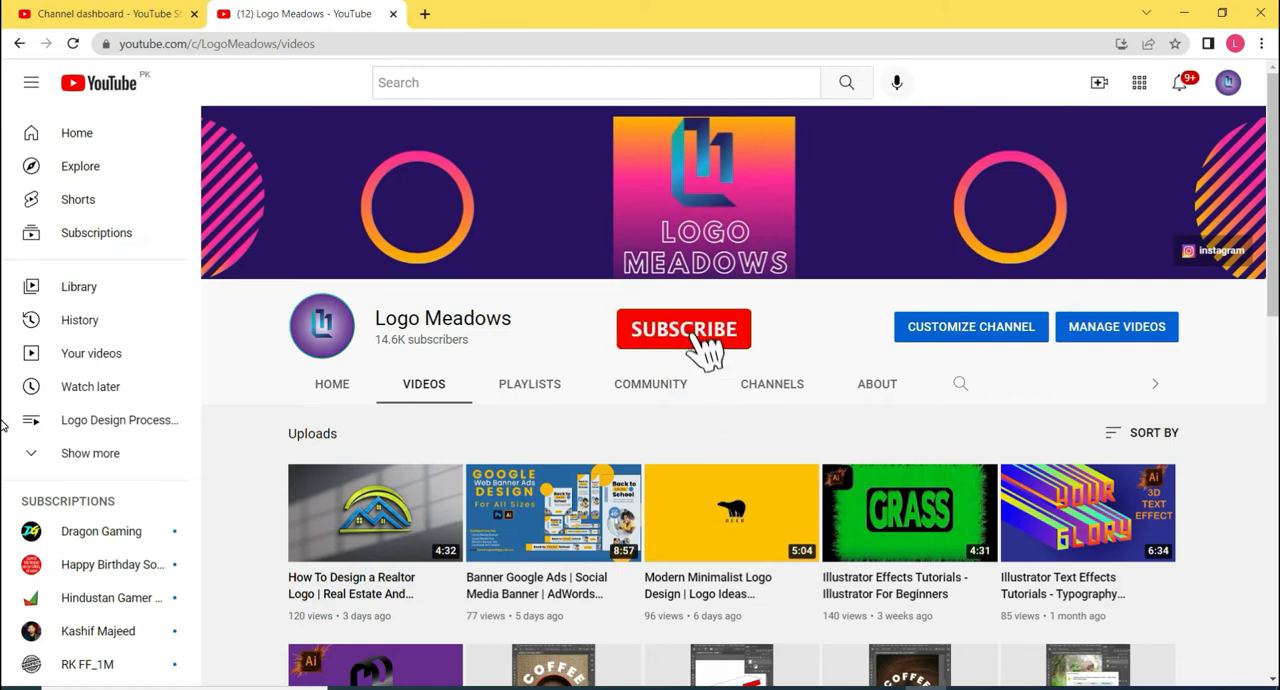
Draw a circle with the Ellipse tool, filled red with a white 7 pt outline.
{"action": "left_click", "coordinate": [684, 328]}
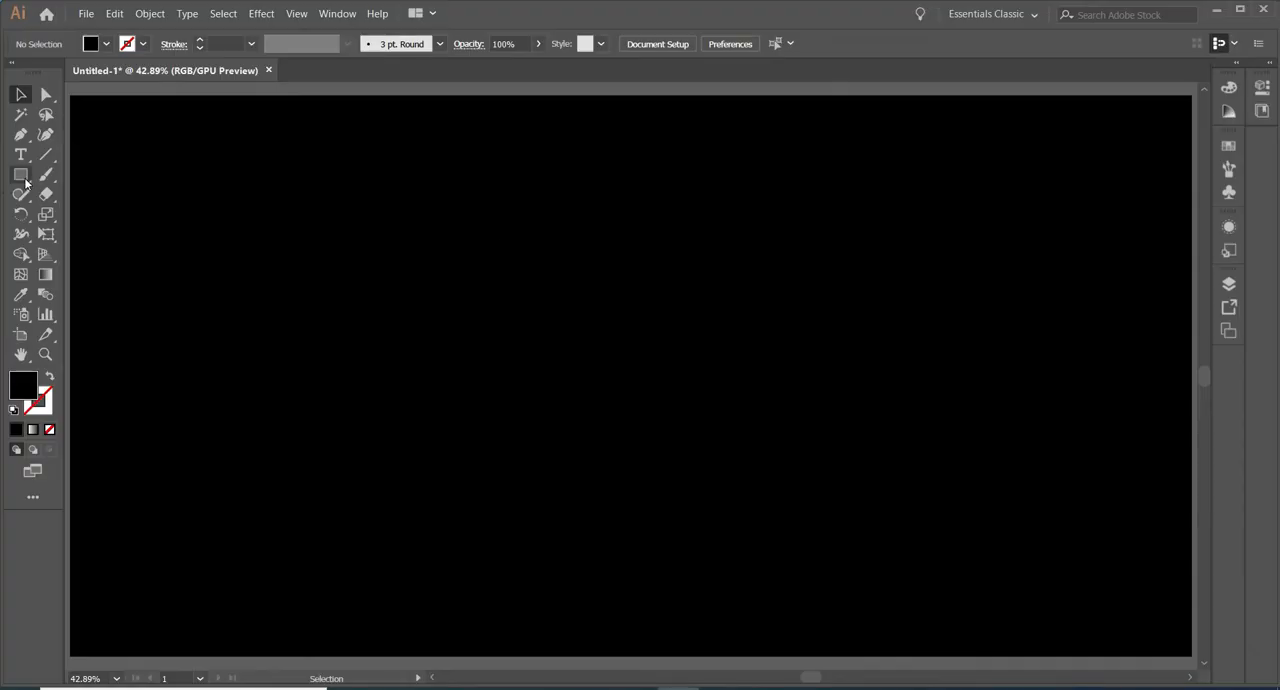
{"action": "left_click", "coordinate": [20, 174]}
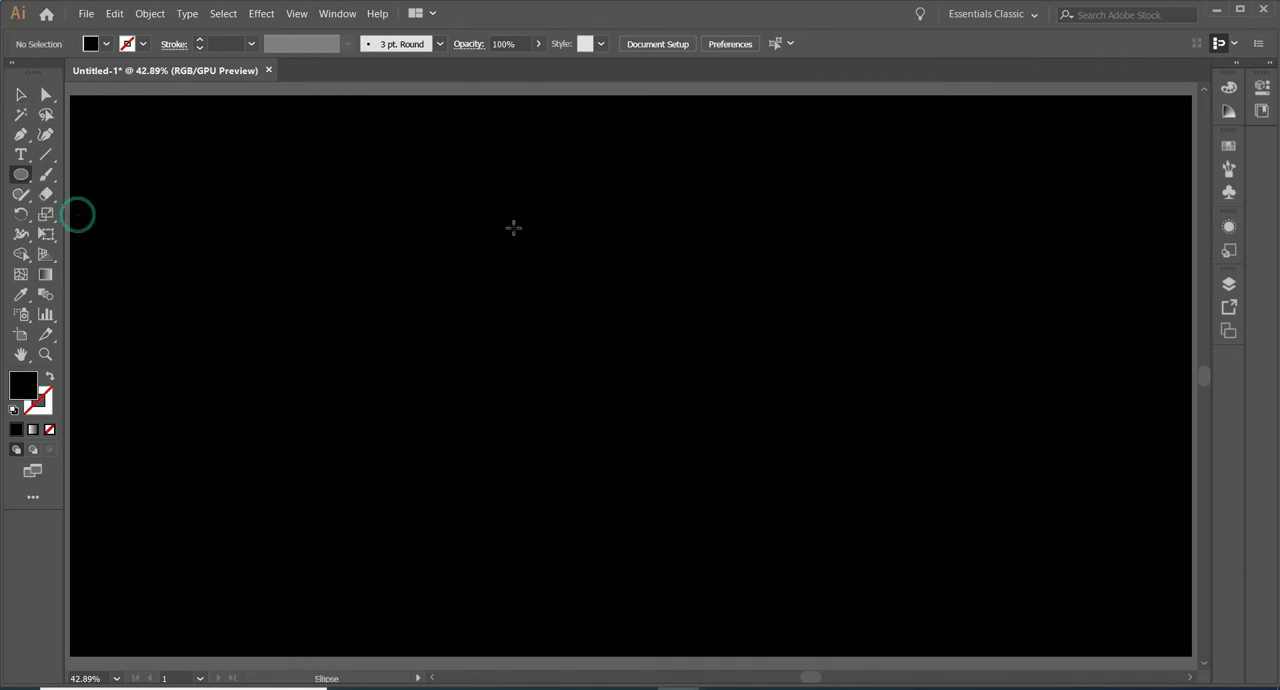
{"action": "mouse_move", "coordinate": [568, 180]}
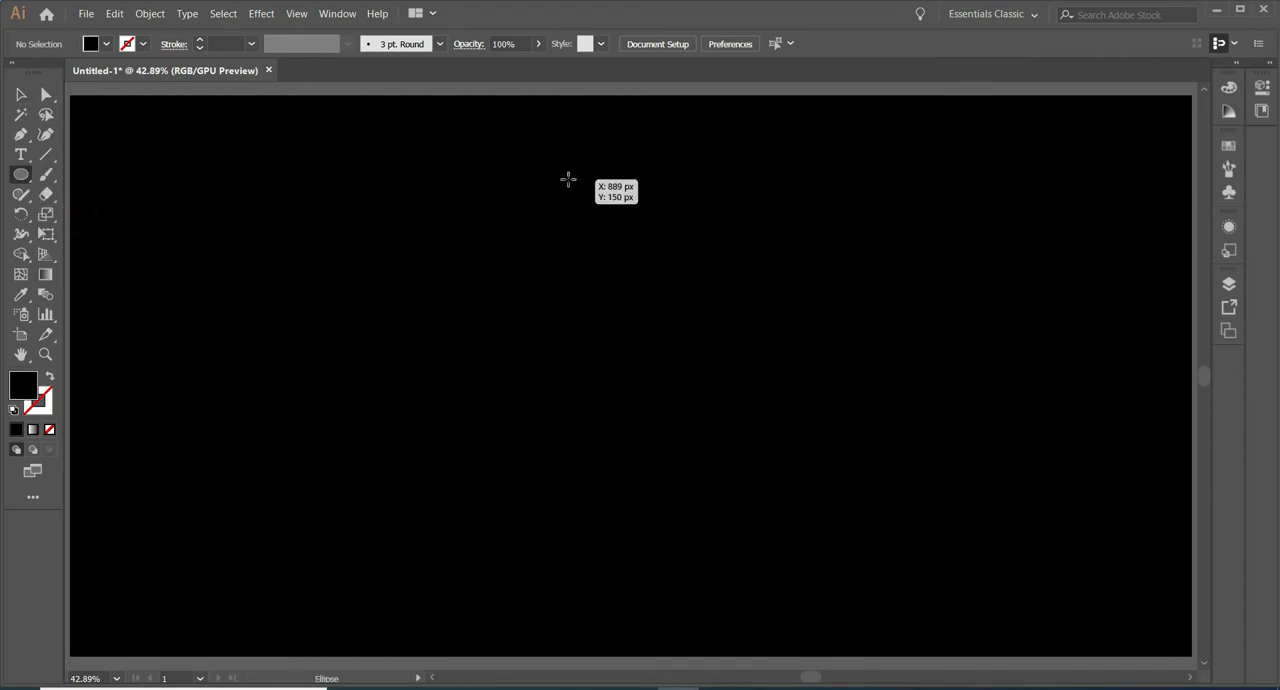
{"action": "left_click_drag", "start_coordinate": [568, 178], "coordinate": [604, 244]}
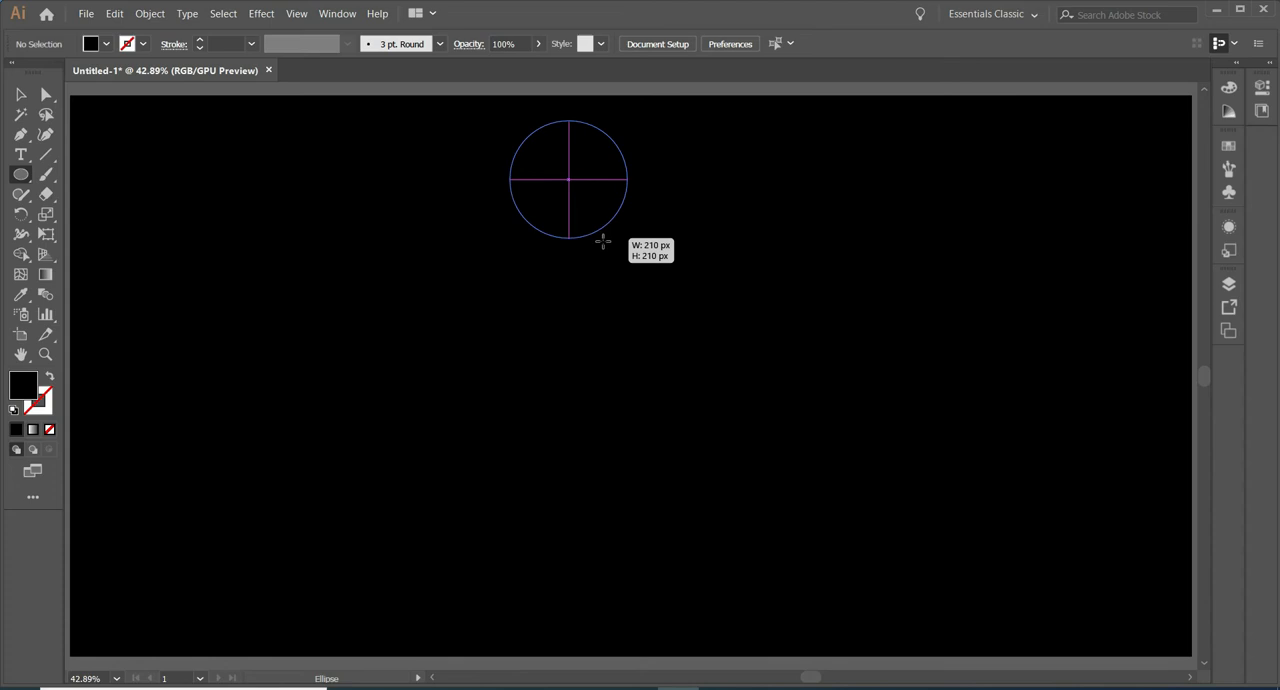
{"action": "left_click", "coordinate": [92, 44]}
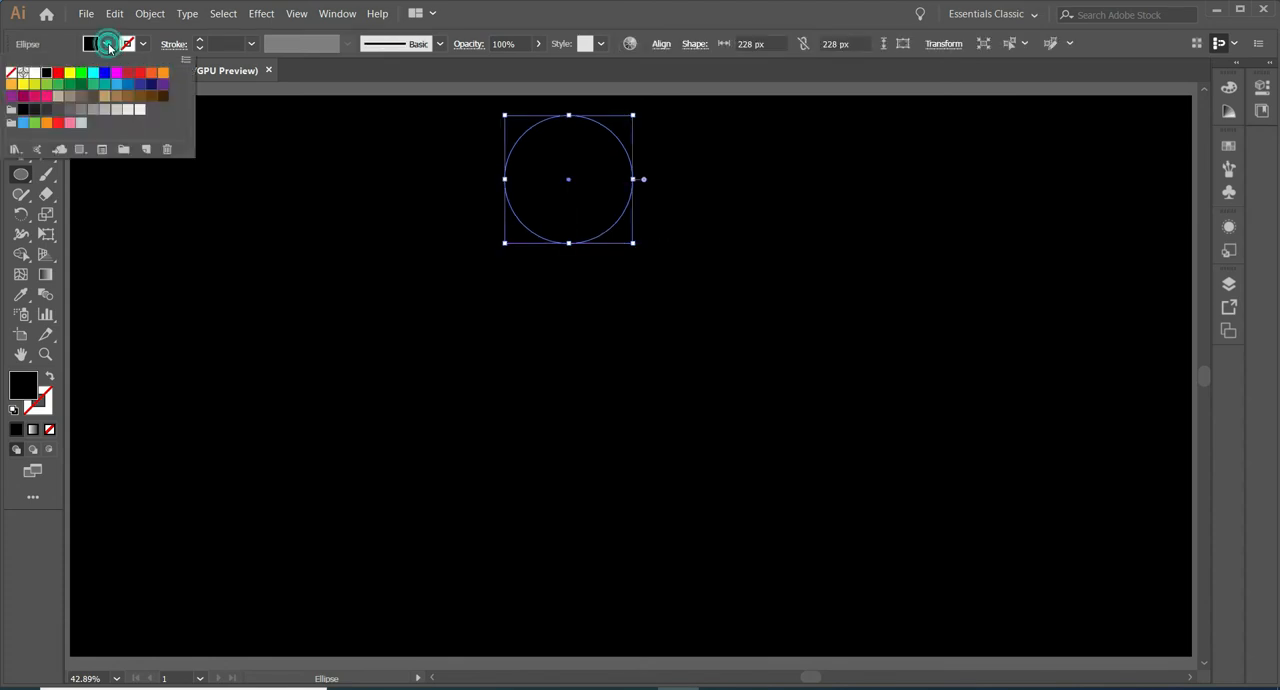
{"action": "left_click", "coordinate": [56, 72]}
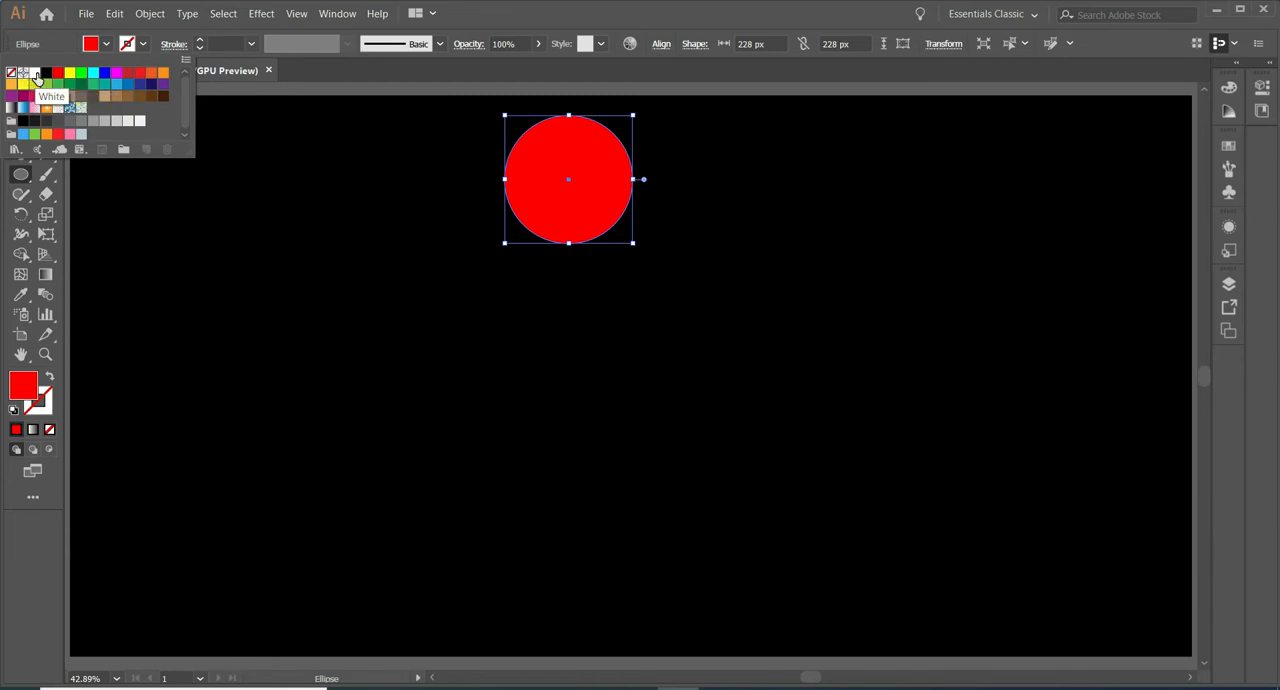
{"action": "left_click", "coordinate": [200, 44]}
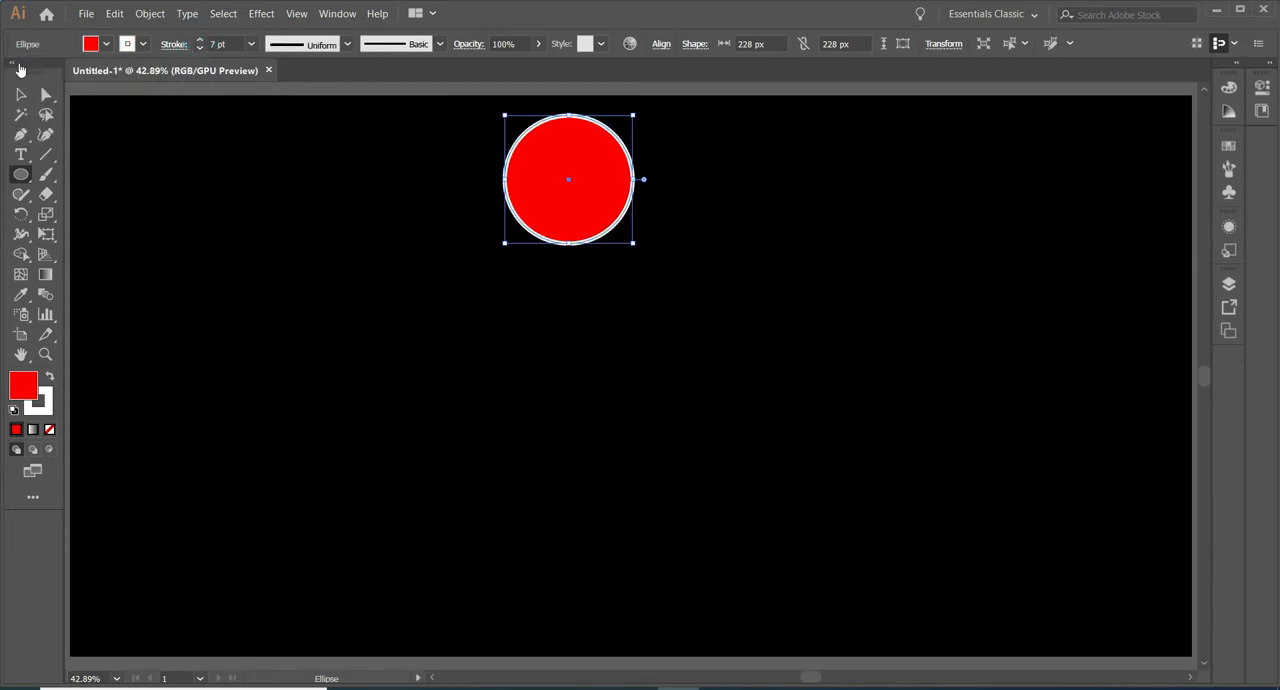
Alt-drag two copies with the Selection tool and recolour them blue and magenta.
{"action": "left_click", "coordinate": [20, 94]}
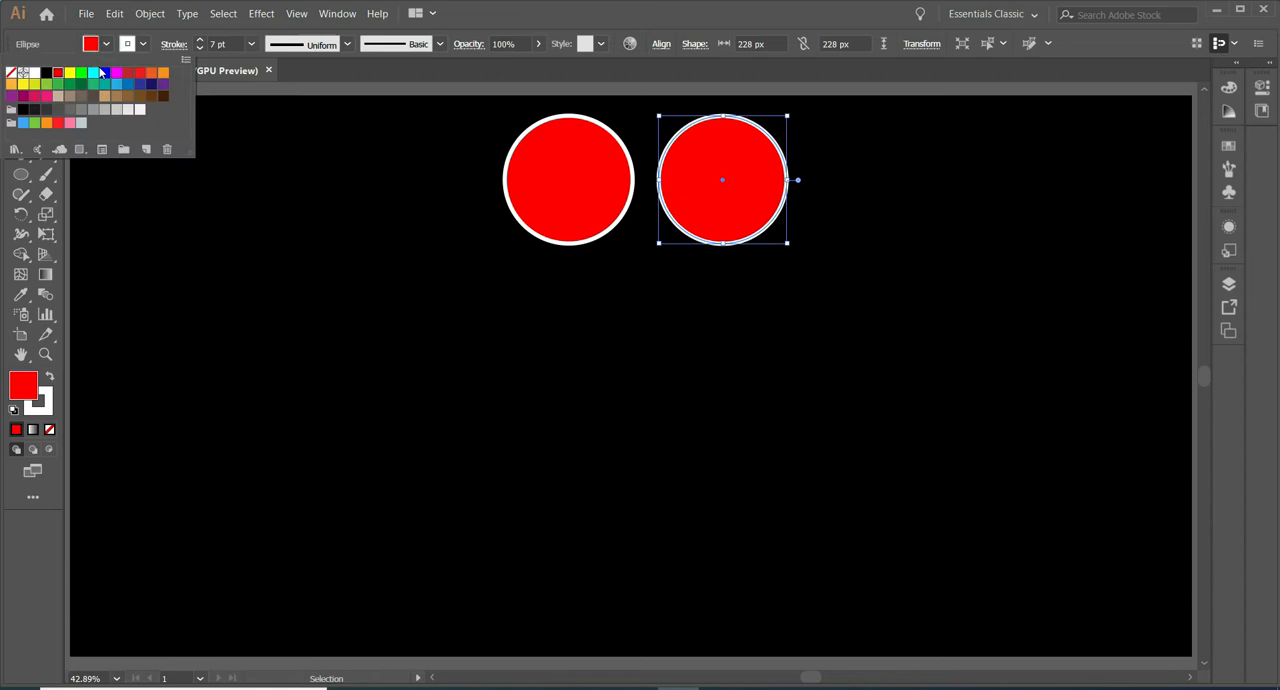
{"action": "left_click", "coordinate": [116, 72]}
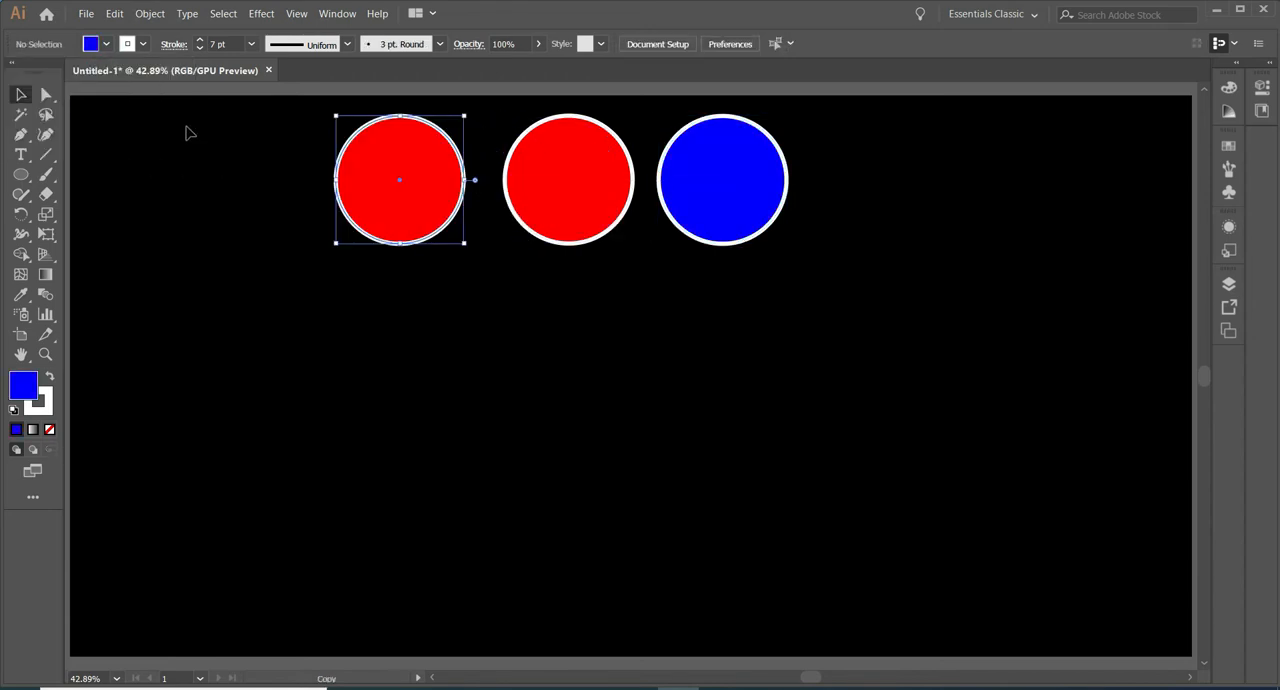
{"action": "left_click", "coordinate": [104, 44]}
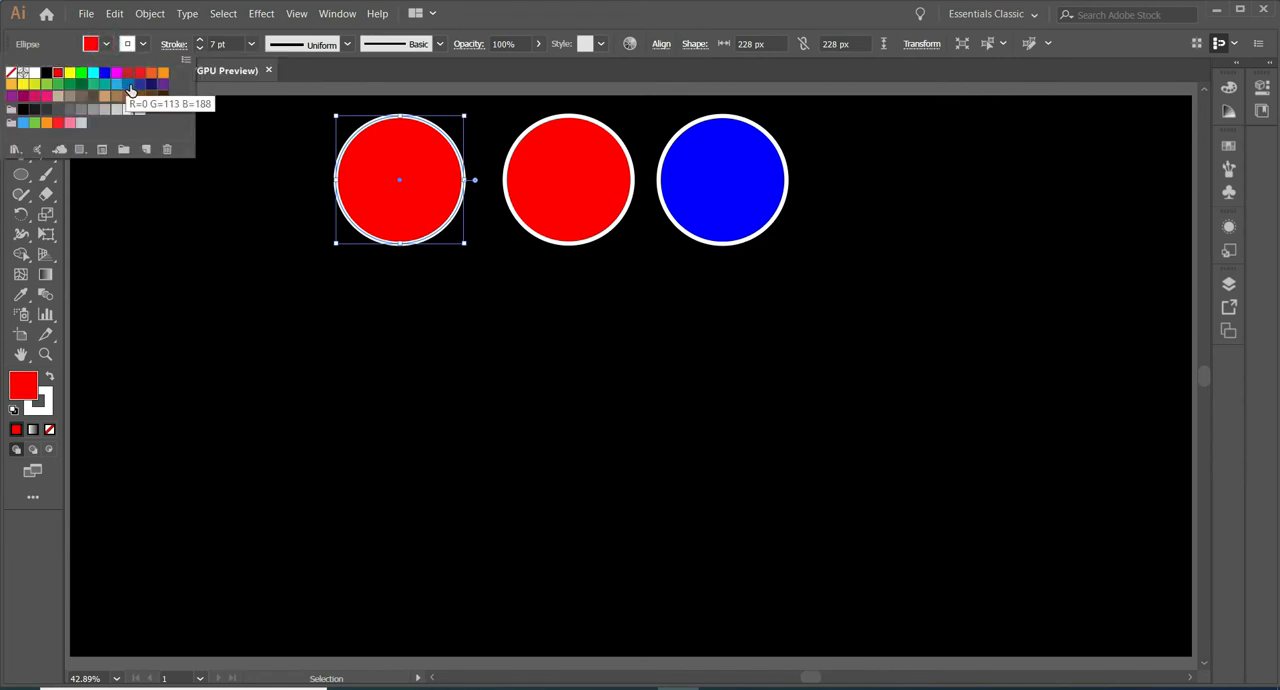
{"action": "left_click", "coordinate": [116, 72]}
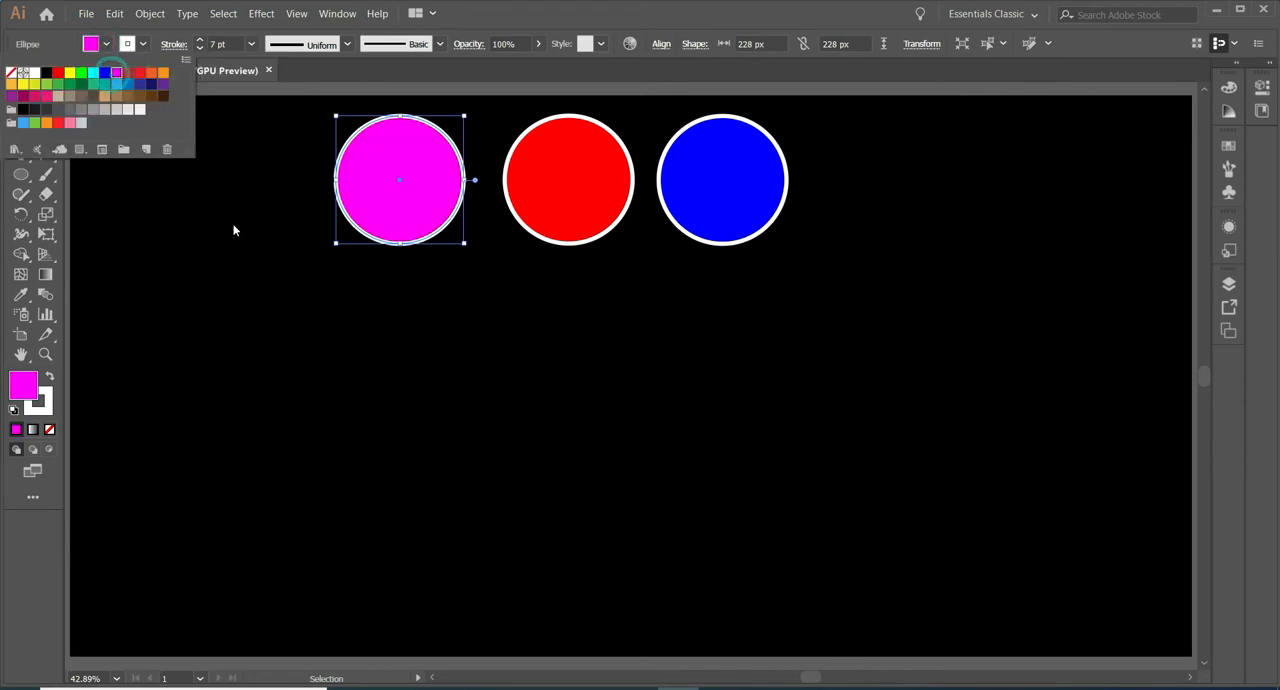
Move the magenta and blue circles beneath the red one and select all three.
{"action": "left_click_drag", "start_coordinate": [398, 180], "coordinate": [504, 238]}
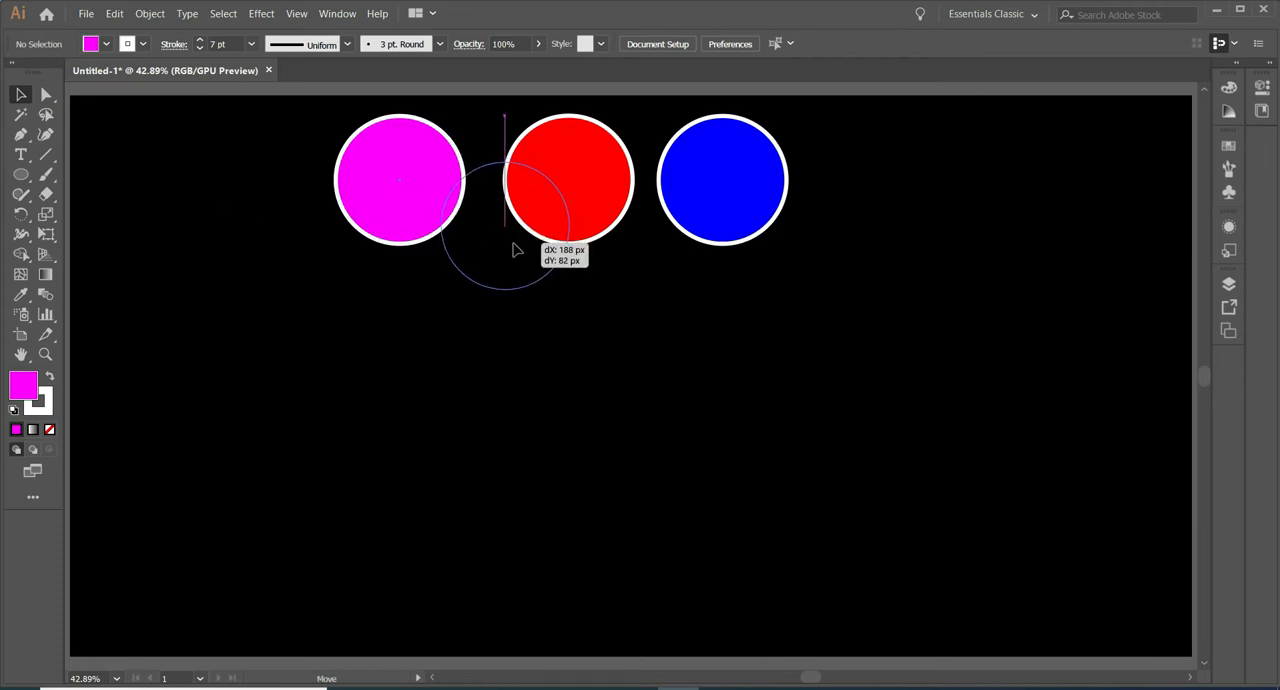
{"action": "left_click_drag", "start_coordinate": [400, 180], "coordinate": [504, 222]}
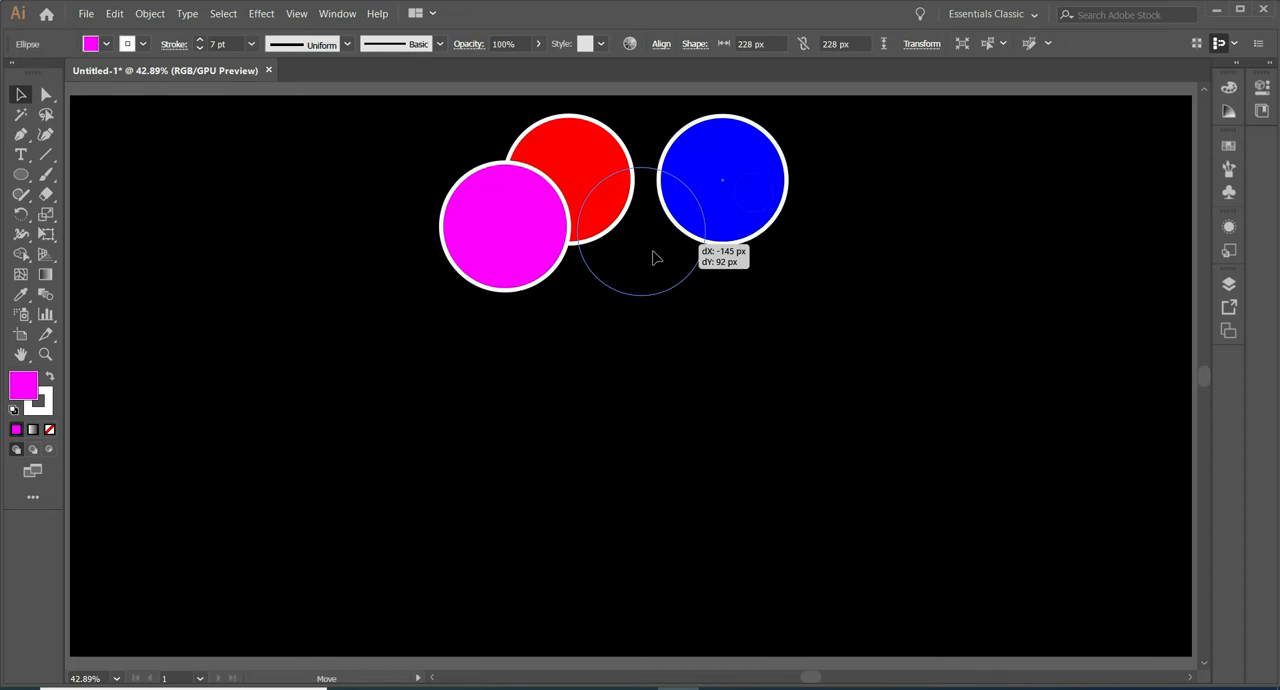
{"action": "left_click_drag", "start_coordinate": [656, 256], "coordinate": [640, 242]}
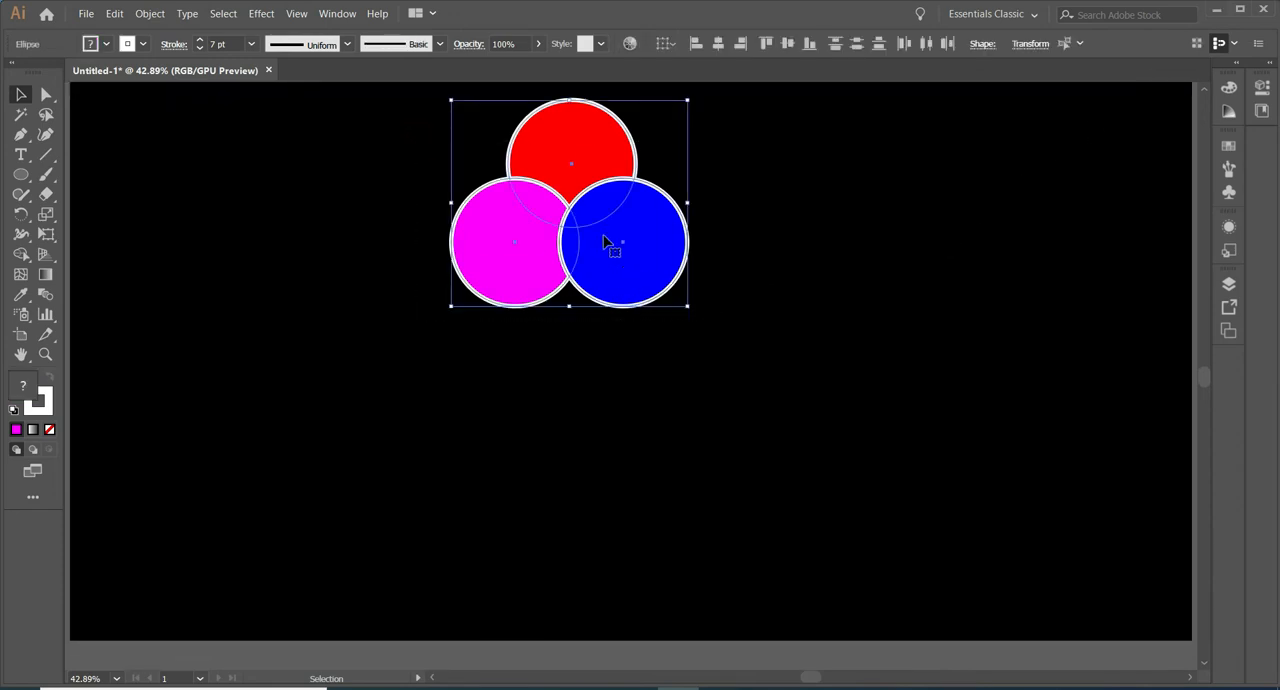
Alt-drag a copy of the trio down-left, shrink it via bounding-box handles, and zoom out.
{"action": "left_click_drag", "start_coordinate": [614, 246], "coordinate": [504, 390]}
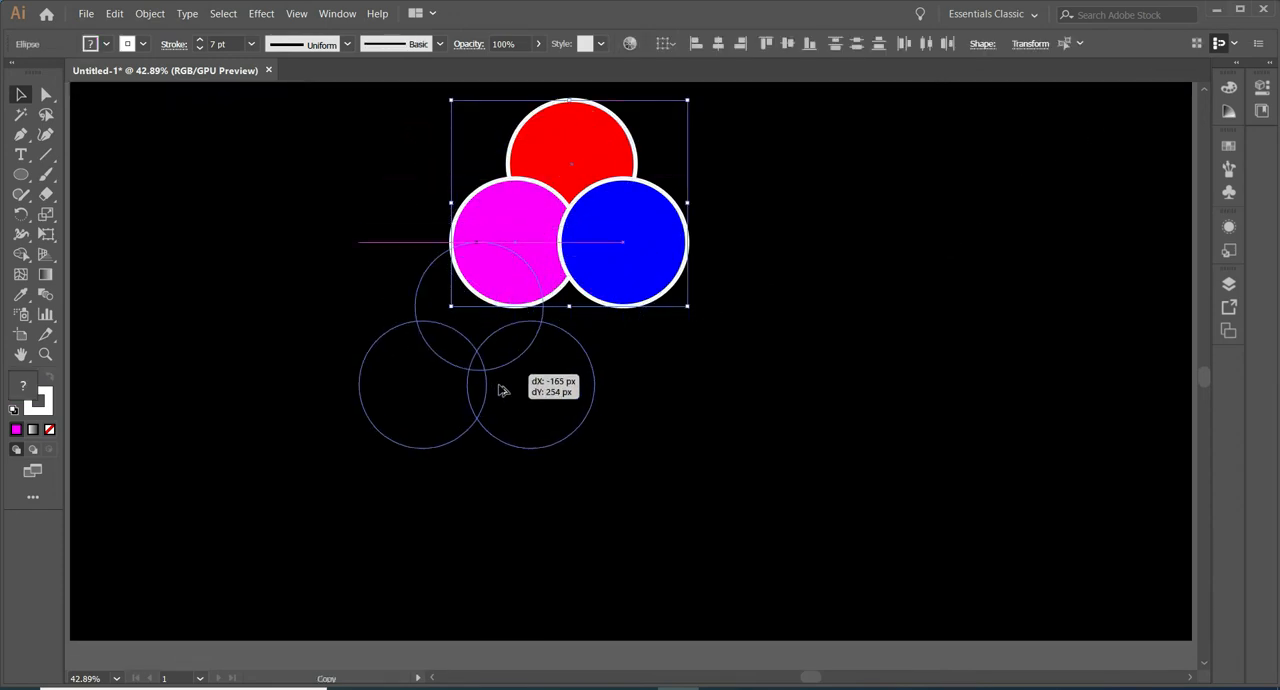
{"action": "left_click_drag", "start_coordinate": [504, 384], "coordinate": [456, 432]}
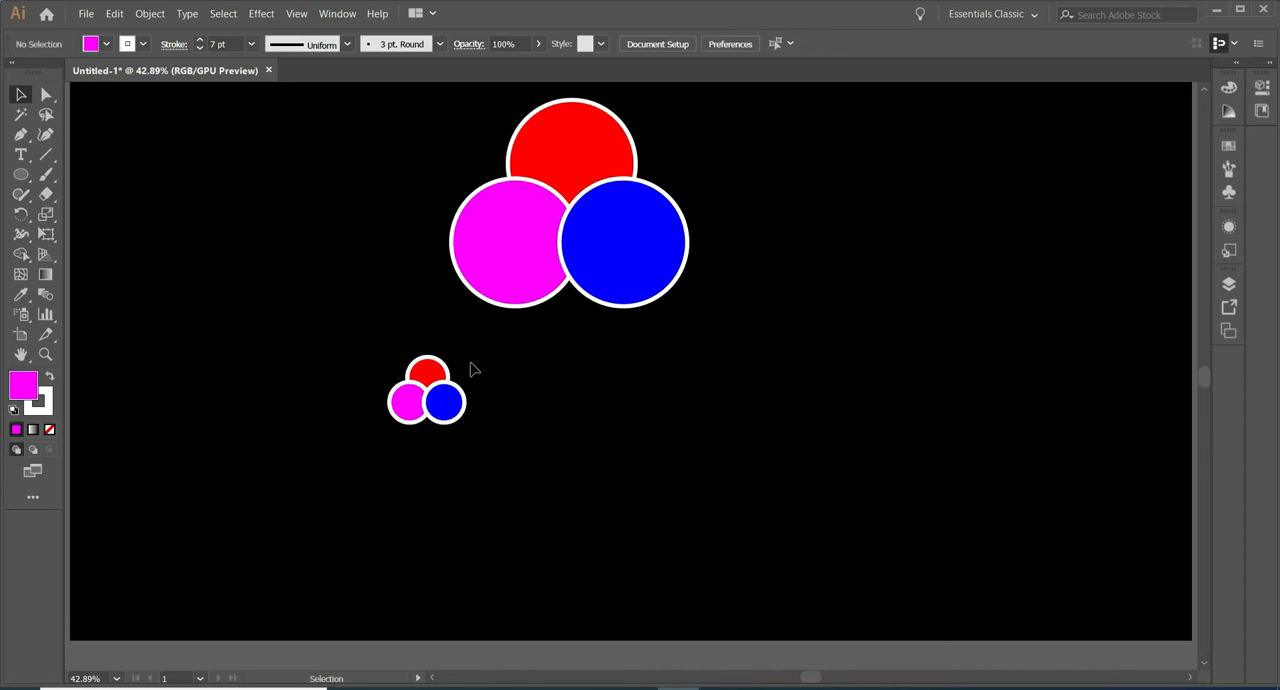
{"action": "mouse_move", "coordinate": [400, 438]}
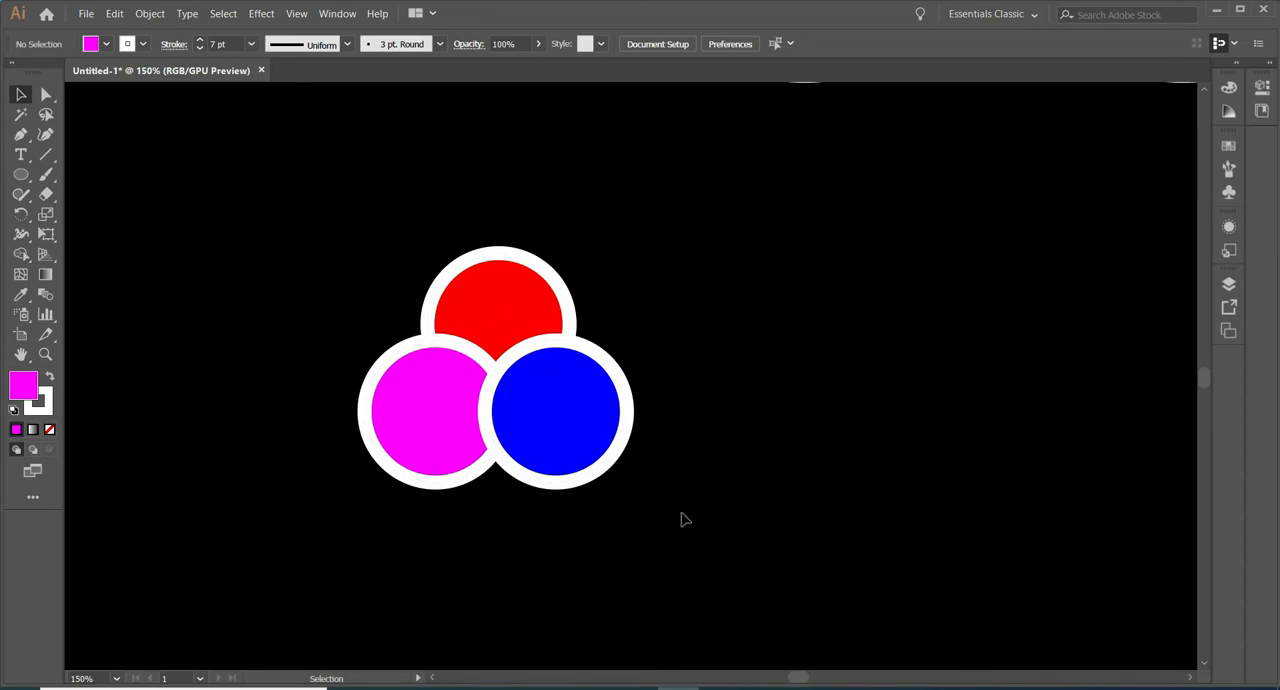
{"action": "mouse_move", "coordinate": [652, 552]}
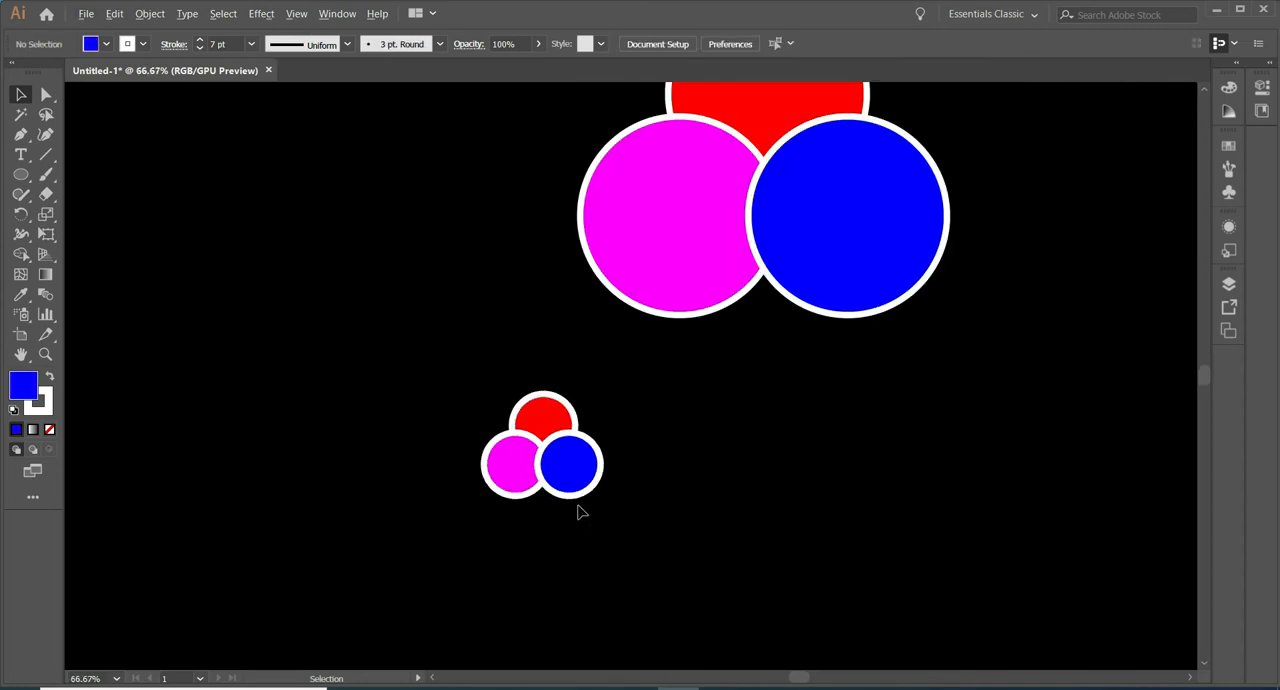
{"action": "left_click", "coordinate": [20, 354]}
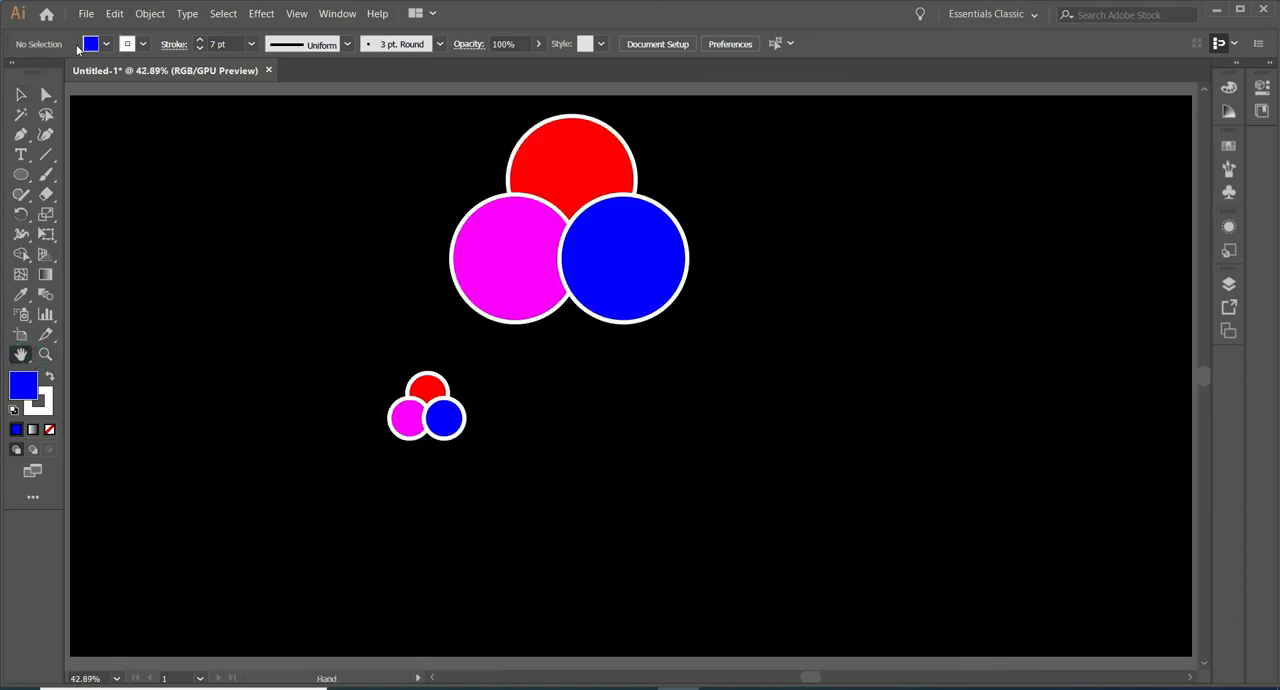
Enable Scale Strokes & Effects in Edit > Preferences > General and confirm with OK.
{"action": "left_click", "coordinate": [114, 12]}
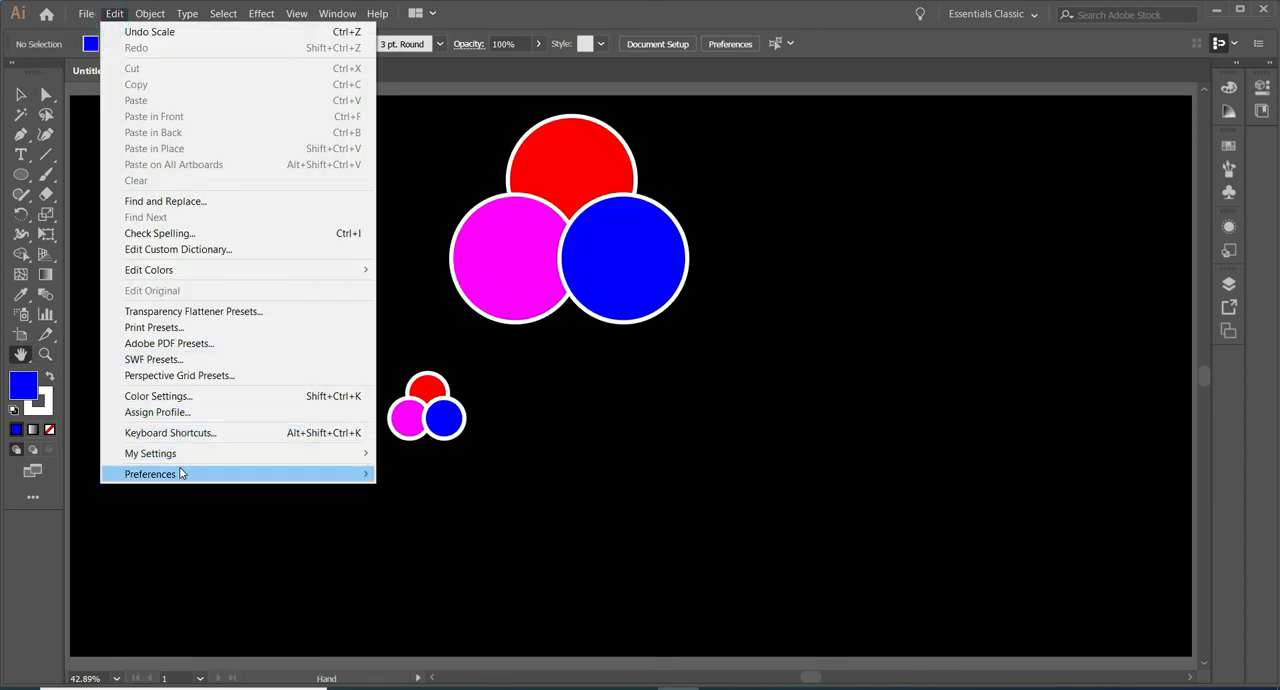
{"action": "left_click", "coordinate": [148, 474]}
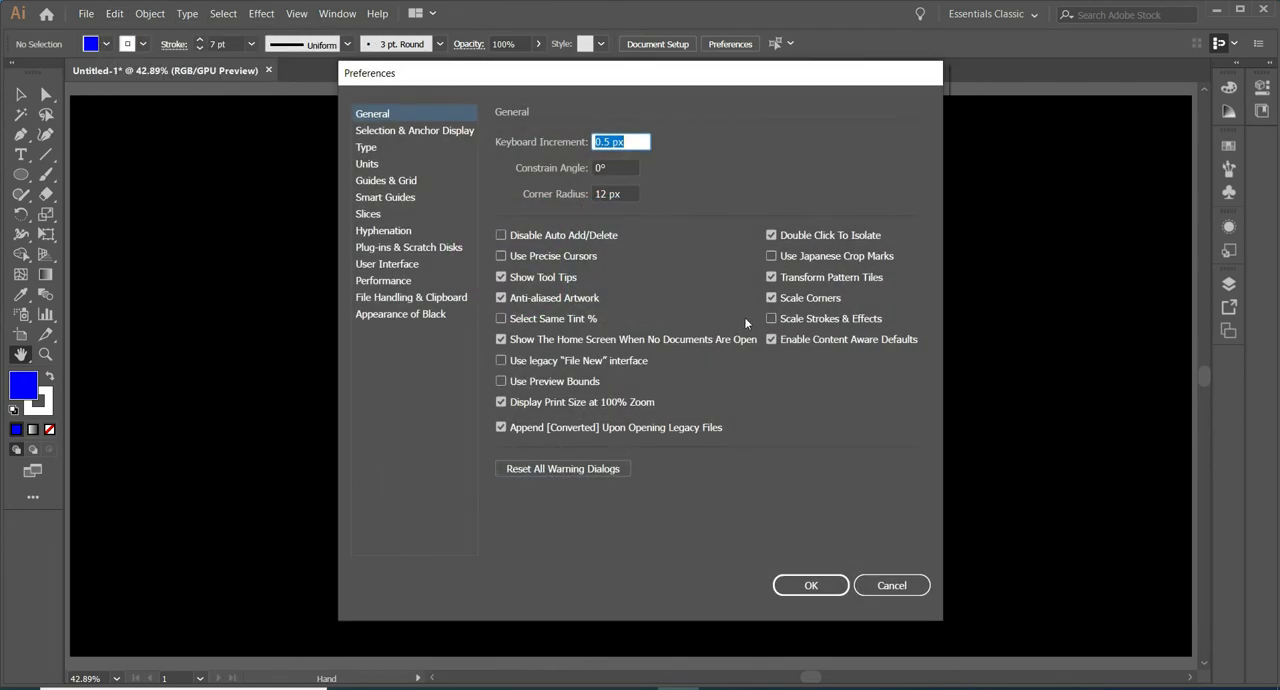
{"action": "left_click", "coordinate": [772, 318]}
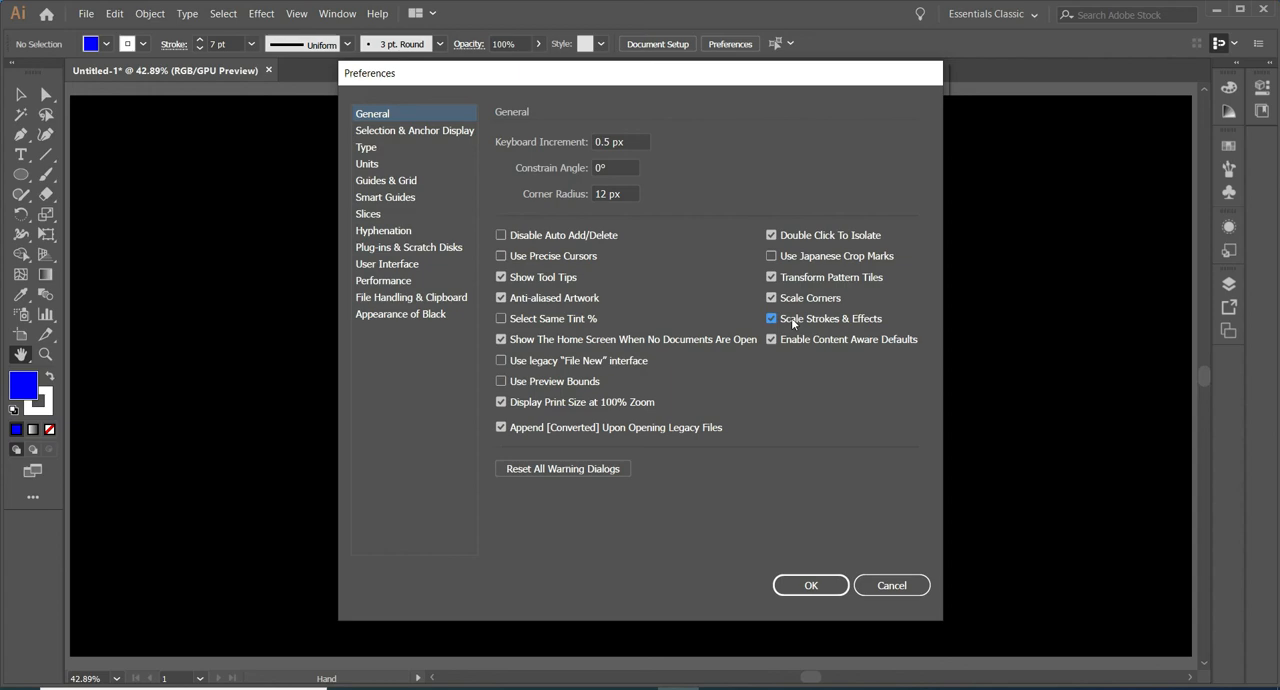
{"action": "left_click", "coordinate": [810, 584]}
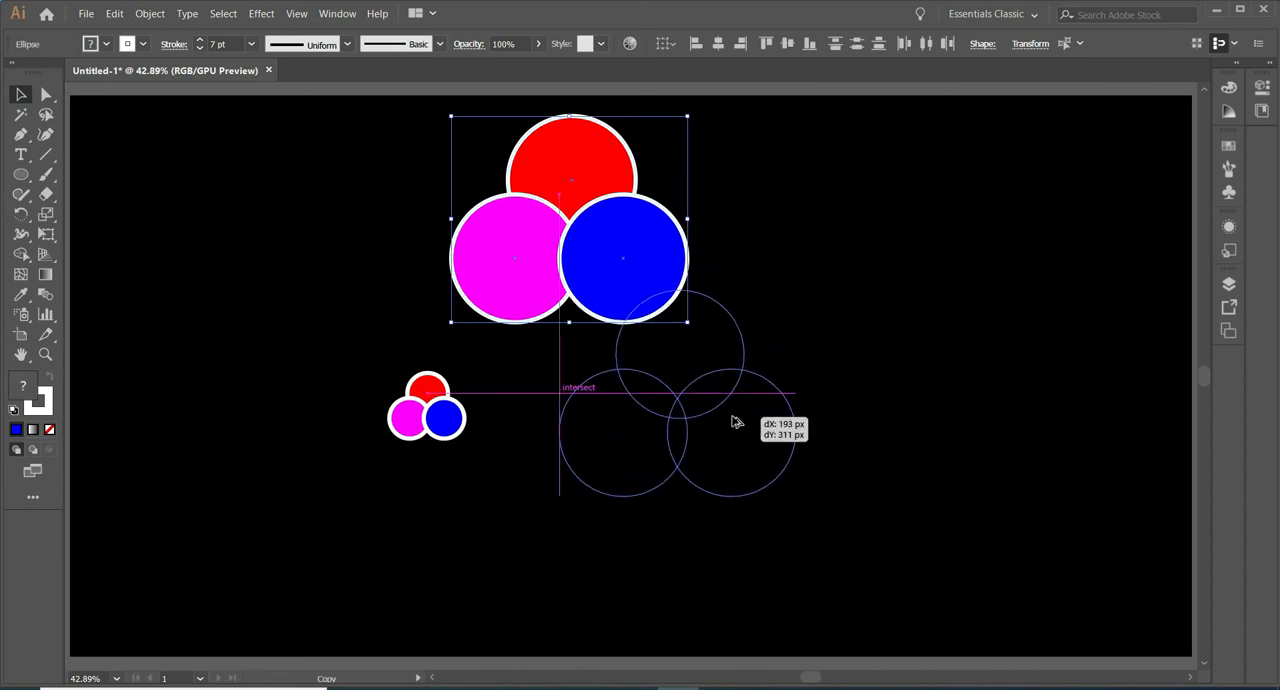
Alt-drag another scaled-down copy lower right and line the older small trio up beside it.
{"action": "left_click_drag", "start_coordinate": [736, 420], "coordinate": [764, 440]}
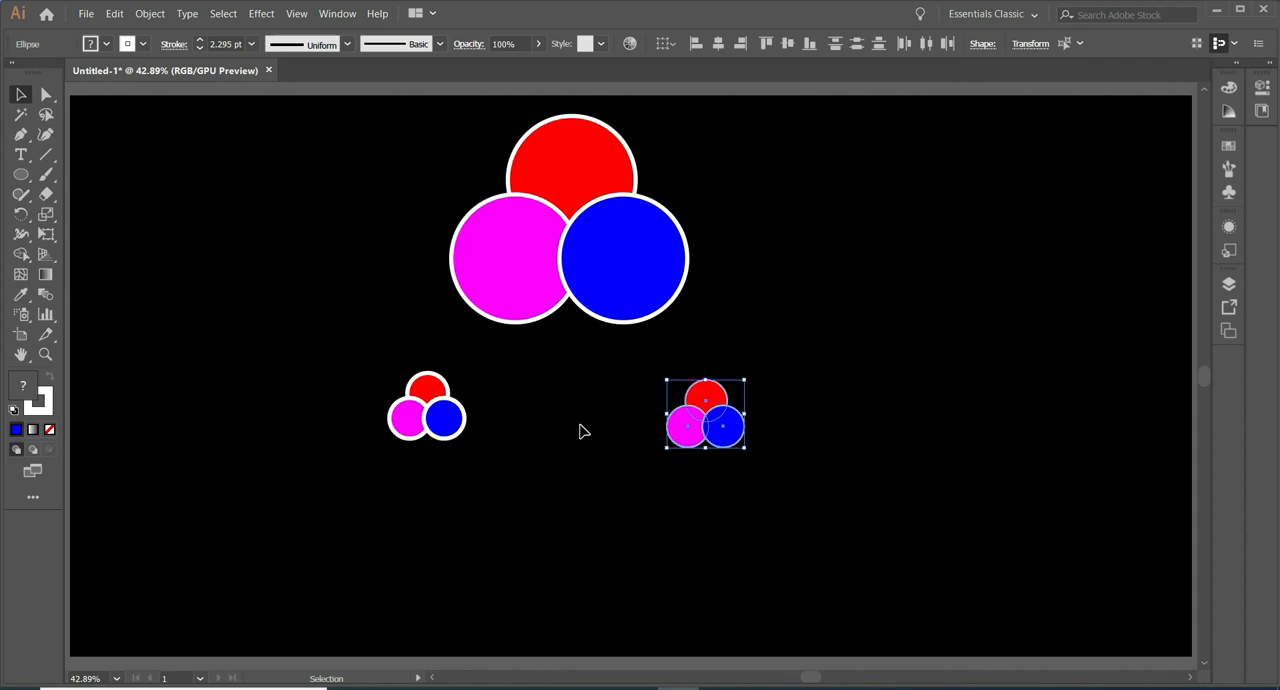
{"action": "left_click_drag", "start_coordinate": [704, 412], "coordinate": [428, 408]}
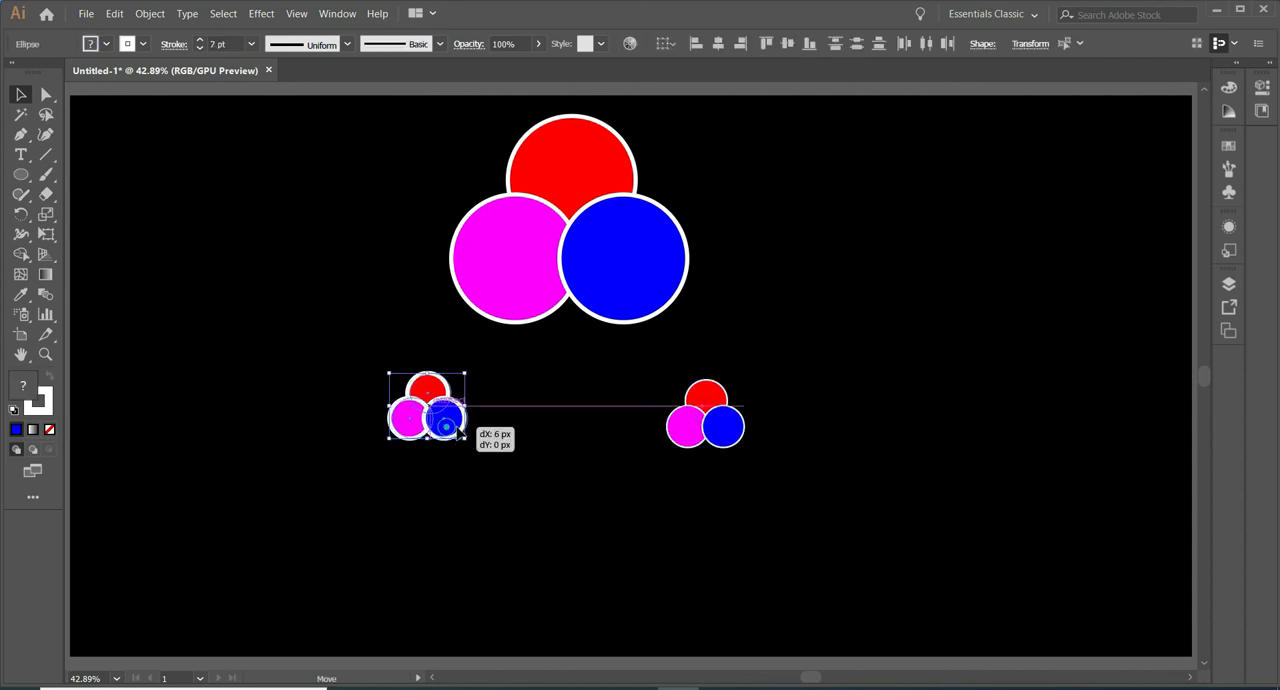
{"action": "left_click_drag", "start_coordinate": [444, 424], "coordinate": [704, 416]}
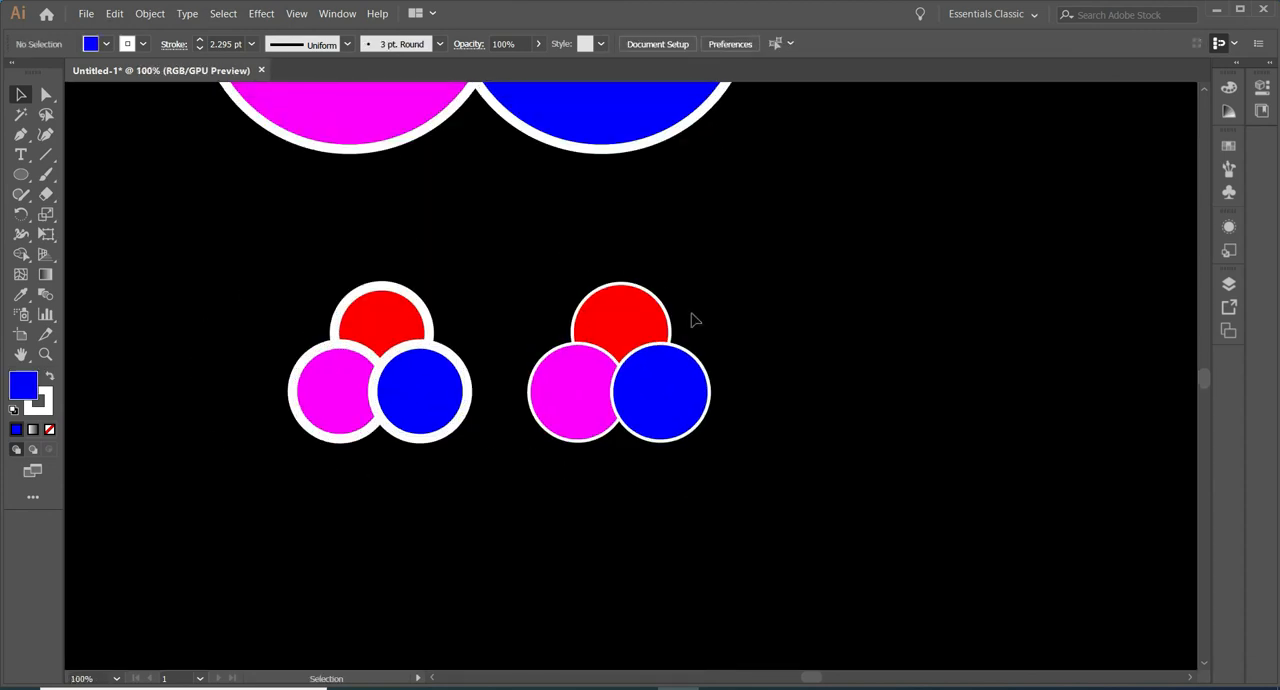
{"action": "mouse_move", "coordinate": [558, 512]}
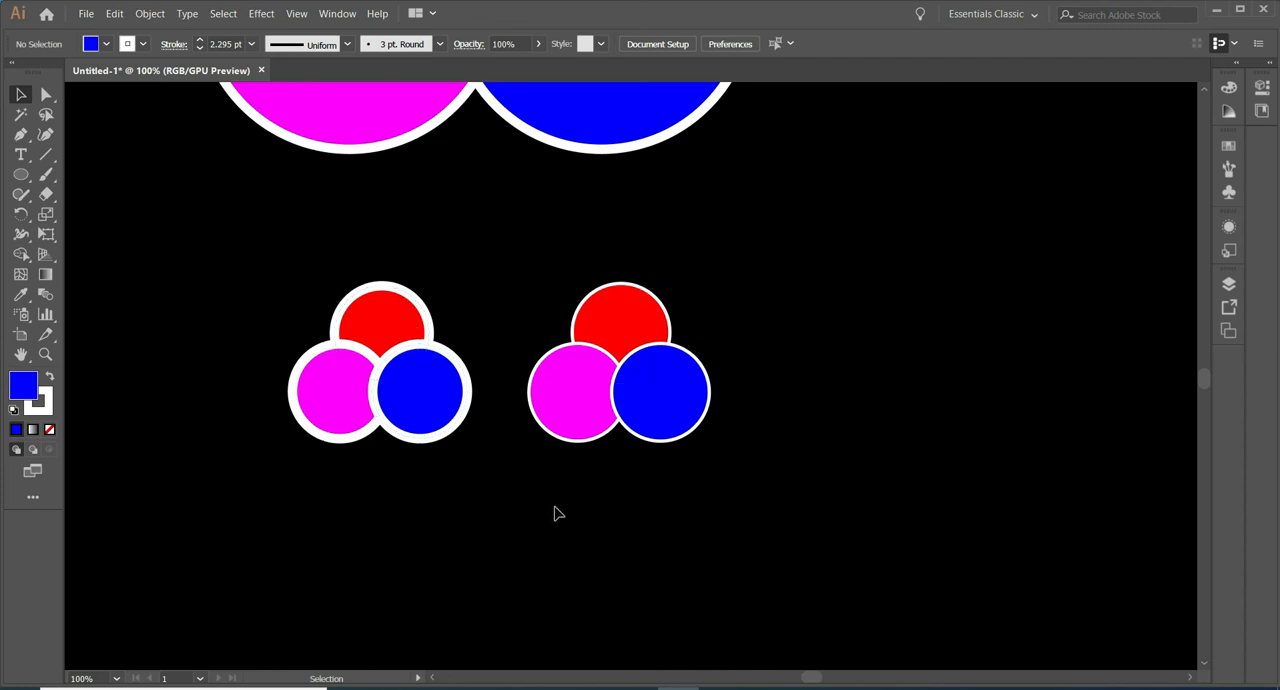
{"action": "mouse_move", "coordinate": [560, 508]}
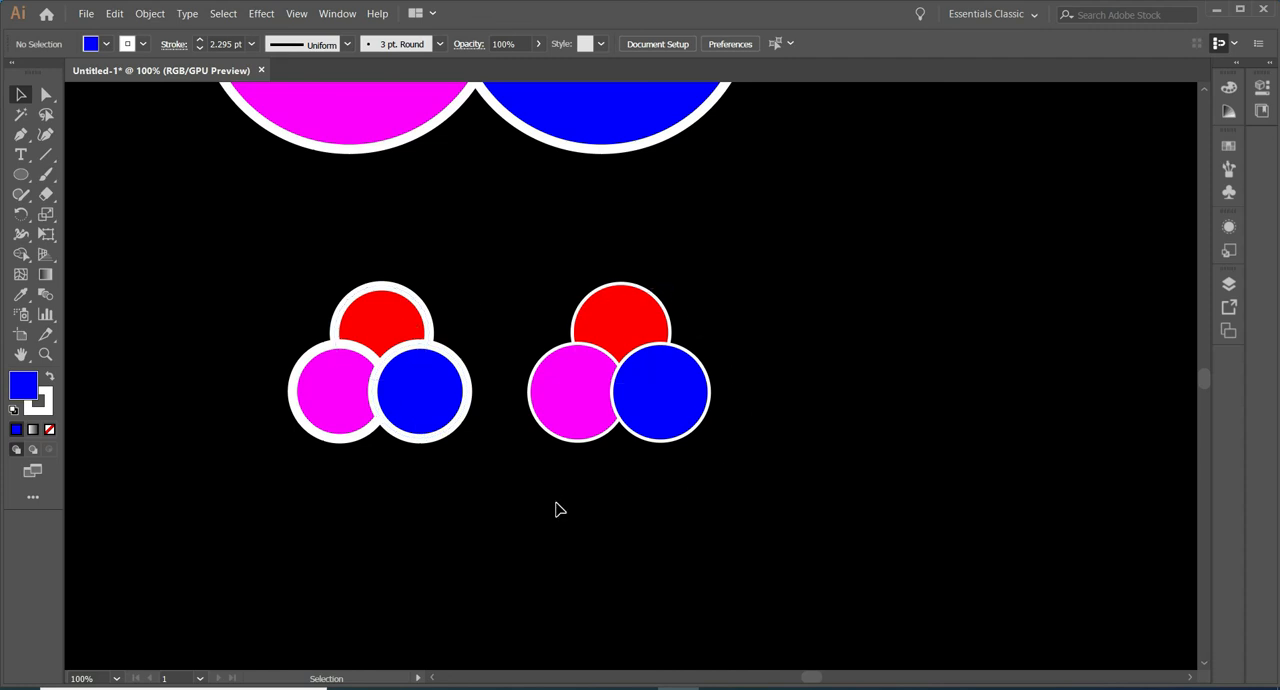